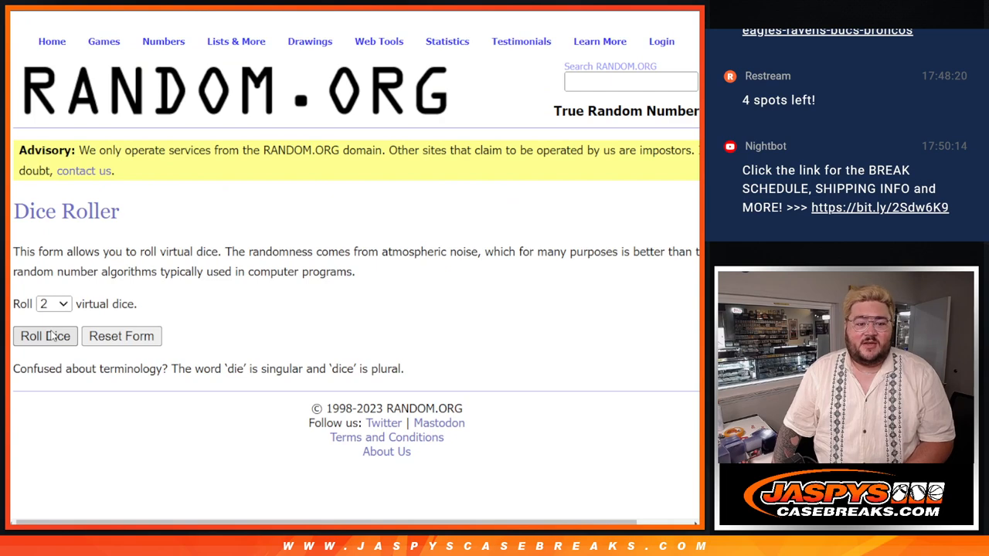
pyautogui.click(45, 336)
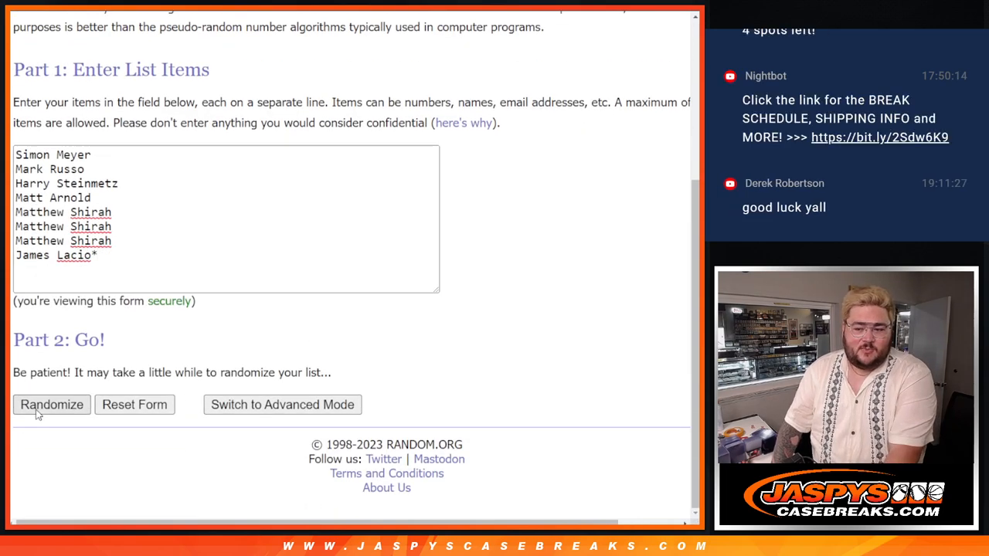
pyautogui.click(52, 404)
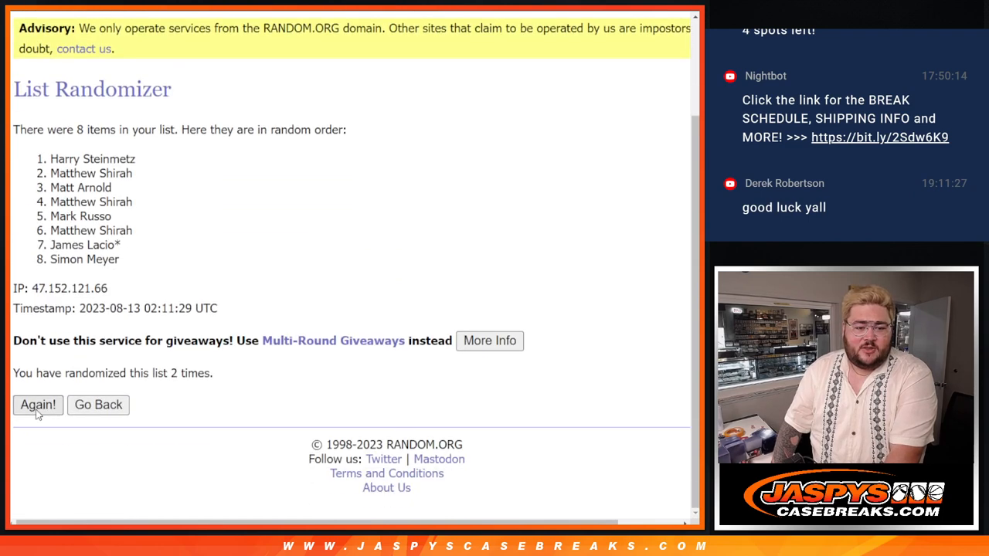
pyautogui.click(38, 405)
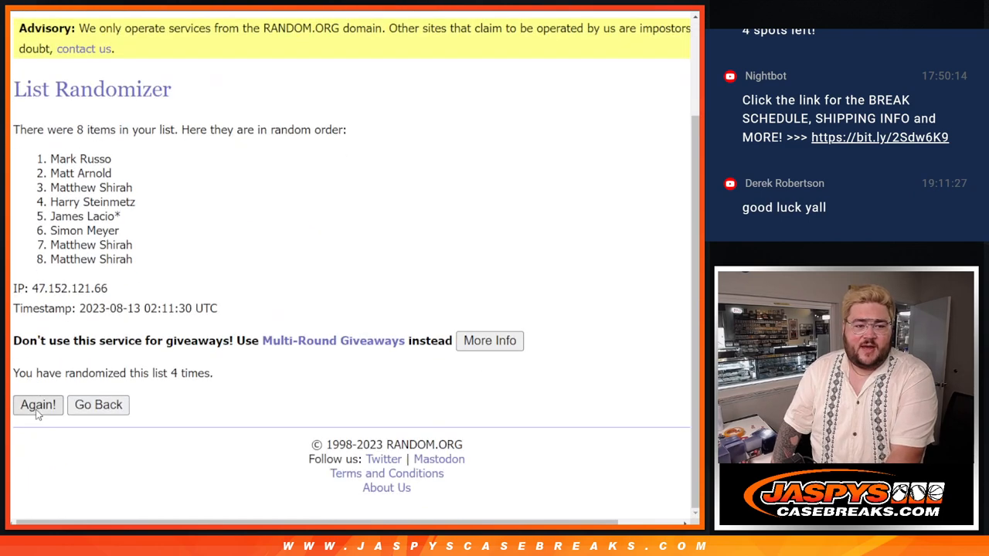
pyautogui.click(38, 405)
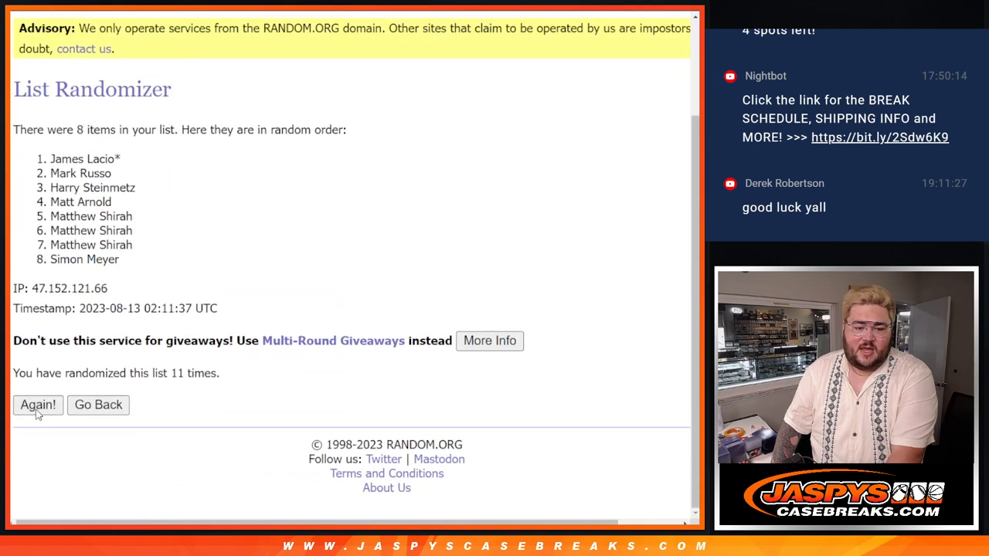
pyautogui.click(37, 404)
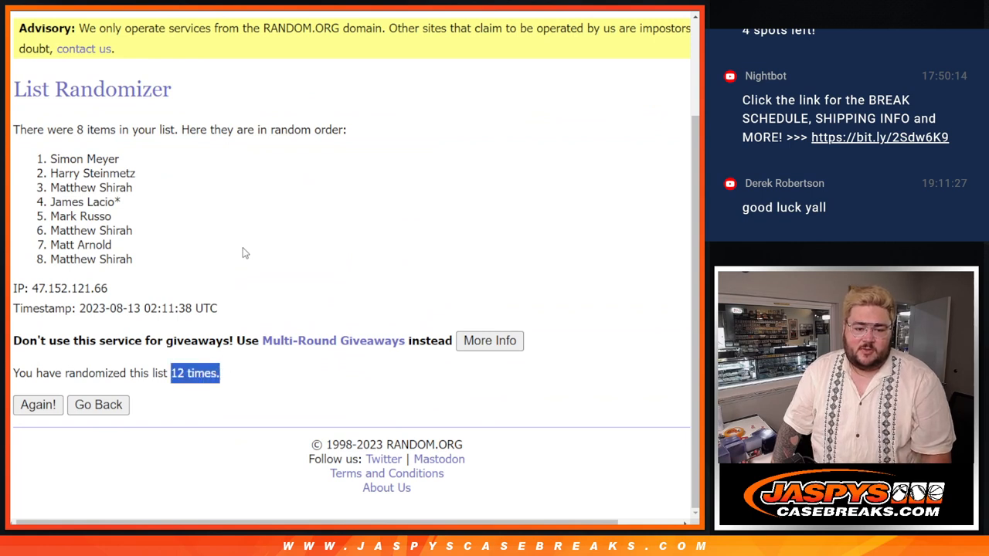
pyautogui.moveTo(73, 159); pyautogui.dragTo(143, 188)
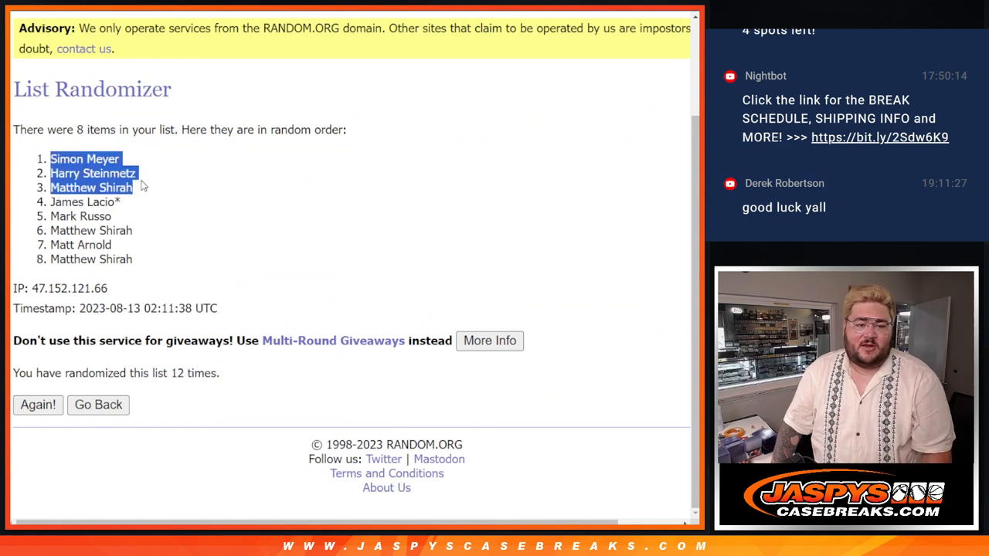
pyautogui.click(98, 404)
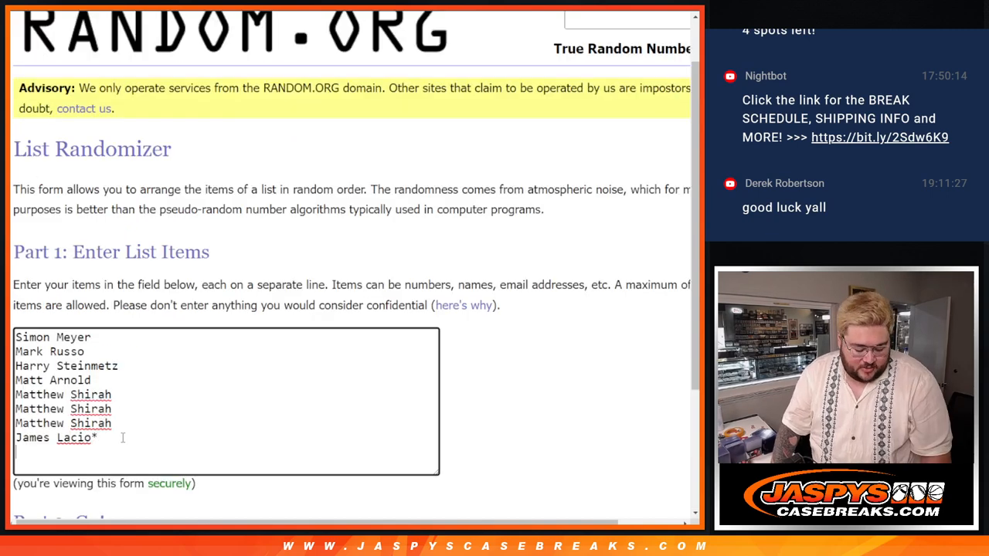
pyautogui.write('Simon Meyer')
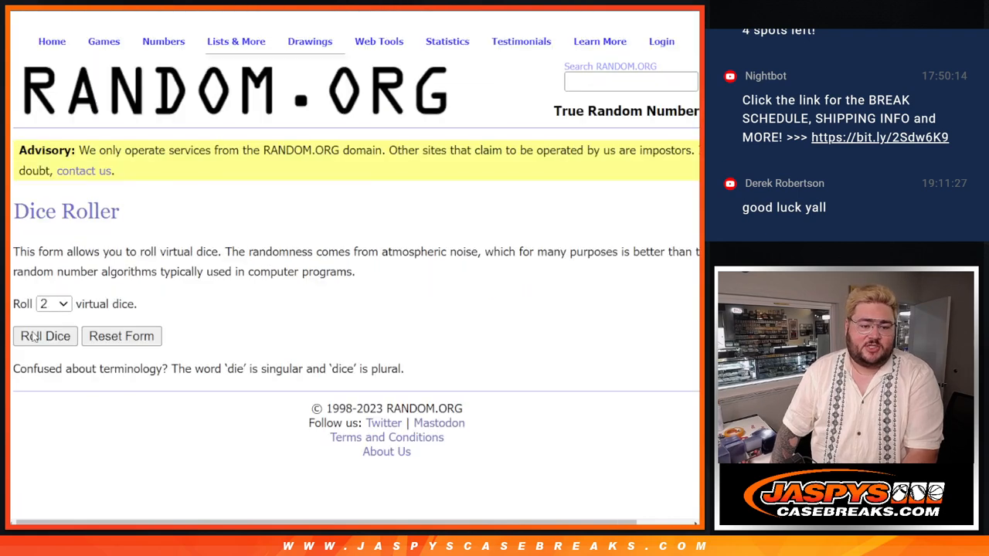
# Roll the two dice again and shuffle the ten-name list twice.
pyautogui.click(45, 335)
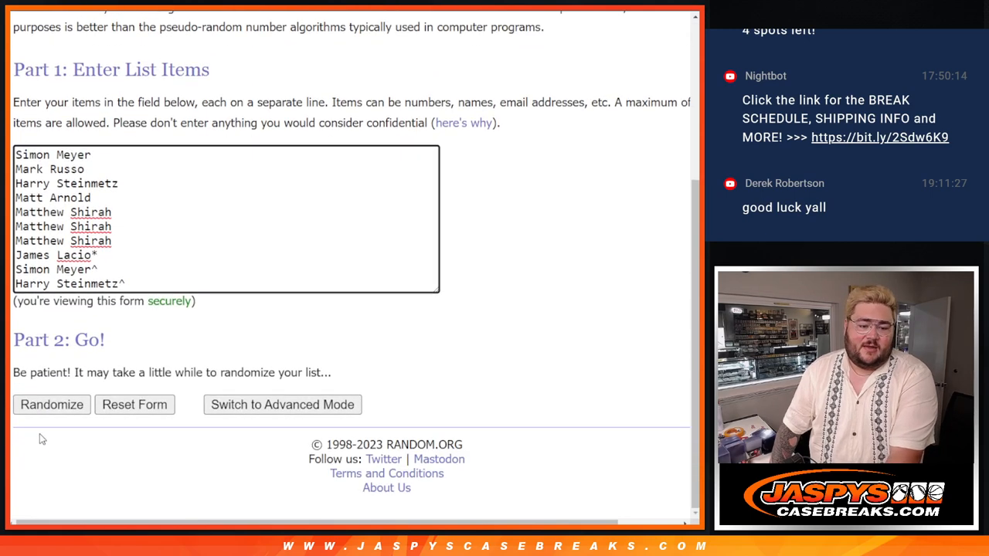
pyautogui.click(51, 404)
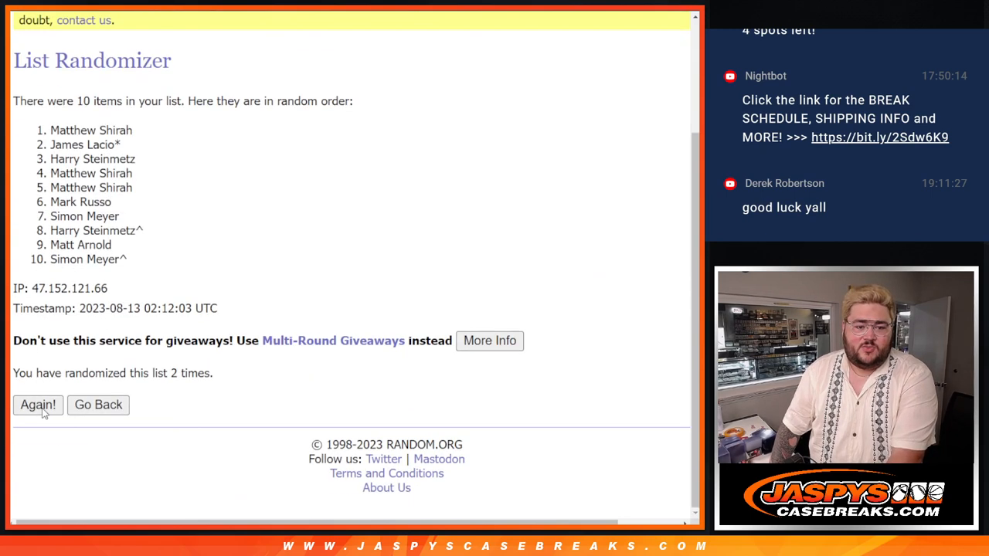
pyautogui.click(38, 404)
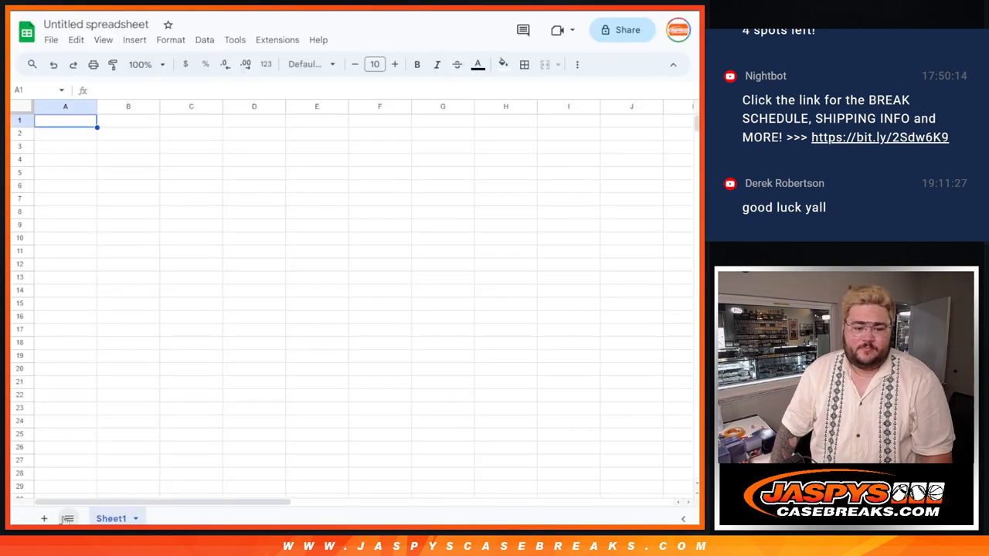
# Shuffle the spot numbers 0–9 twice and select the shuffled results for copying.
pyautogui.click(44, 519)
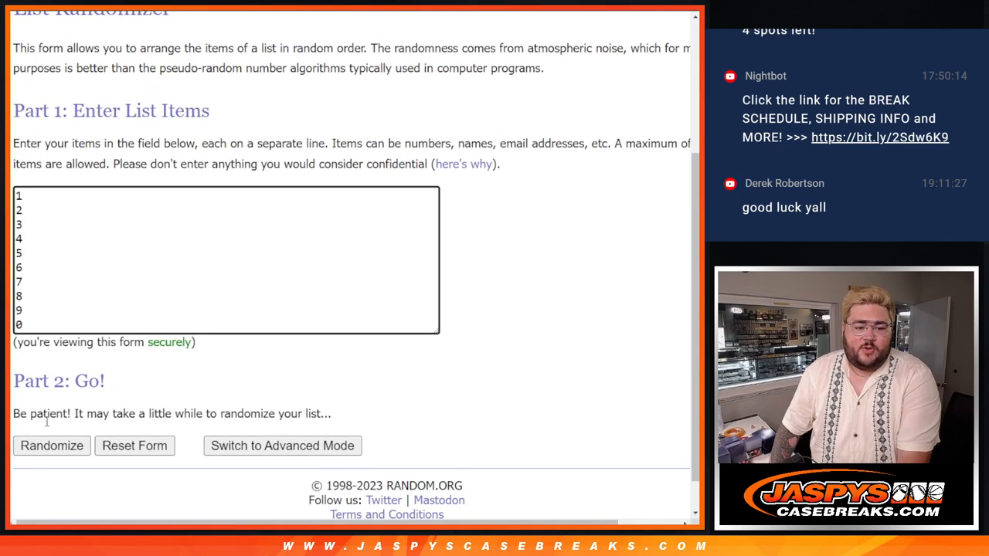
pyautogui.click(51, 446)
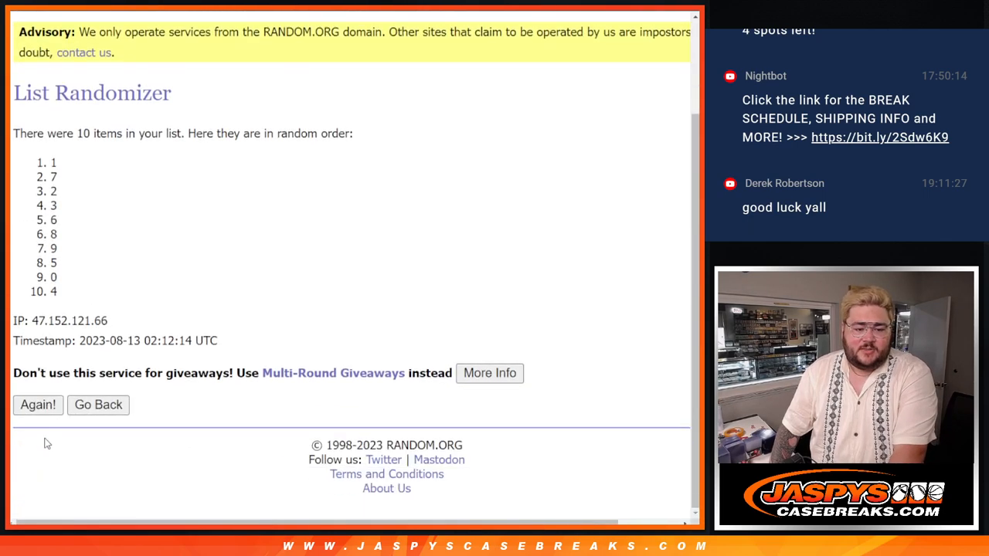
pyautogui.click(37, 405)
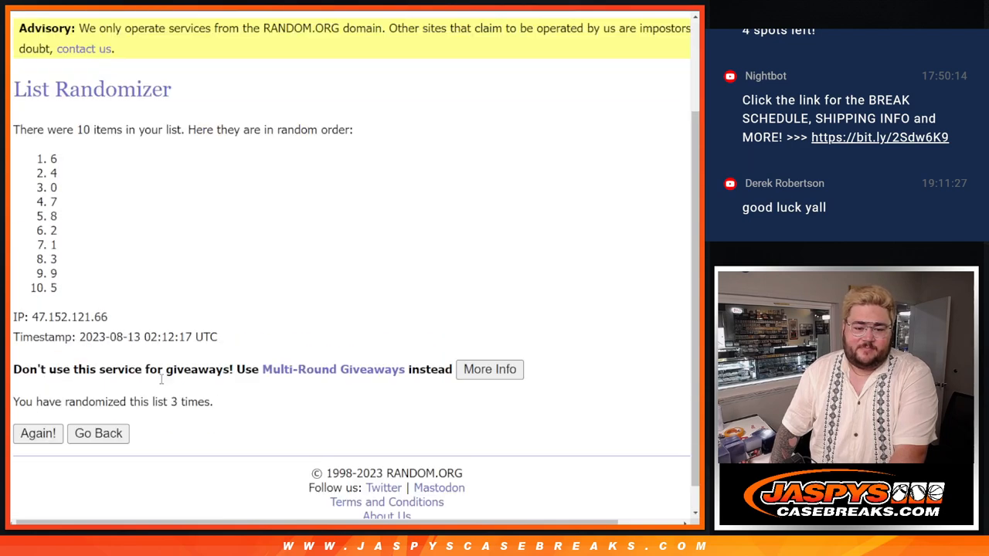
pyautogui.scroll(-3)
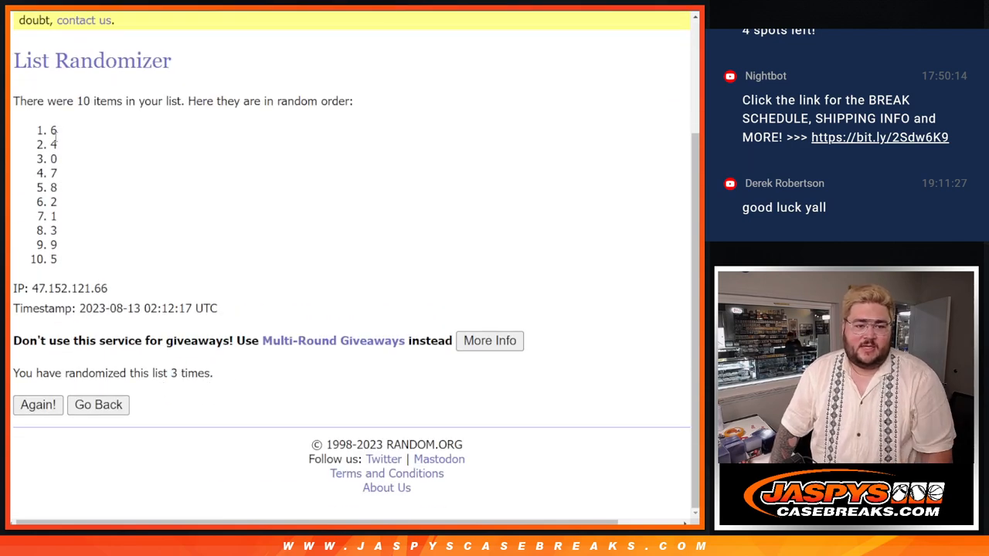
pyautogui.moveTo(53, 129); pyautogui.dragTo(54, 259)
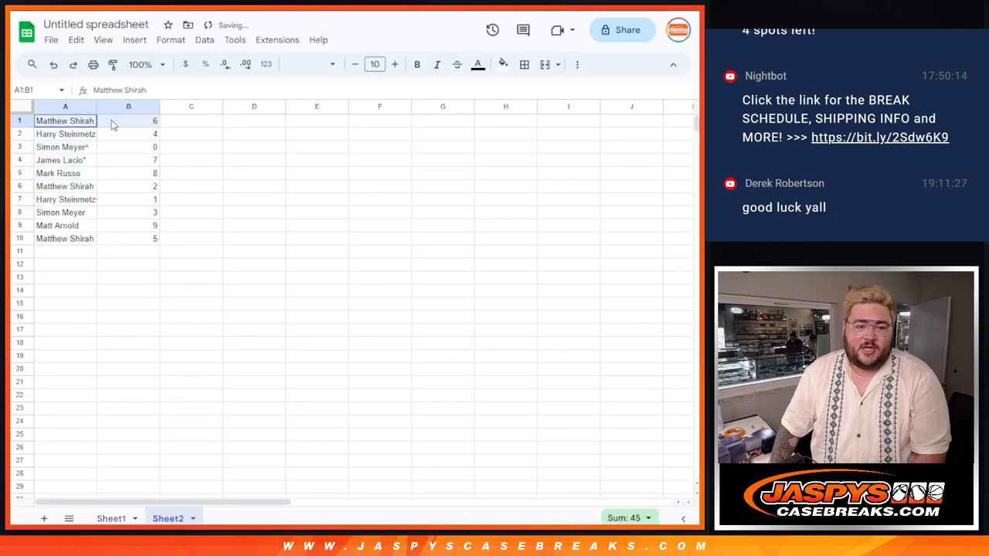
# Format the sorted table, then check the names holding spots 2, 3 and 9.
pyautogui.click(524, 64)
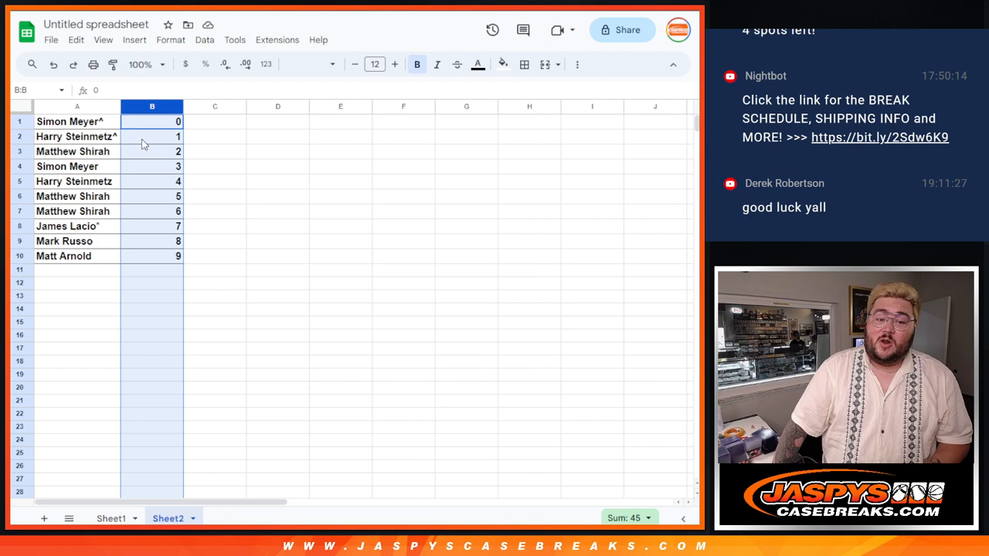
pyautogui.click(77, 151)
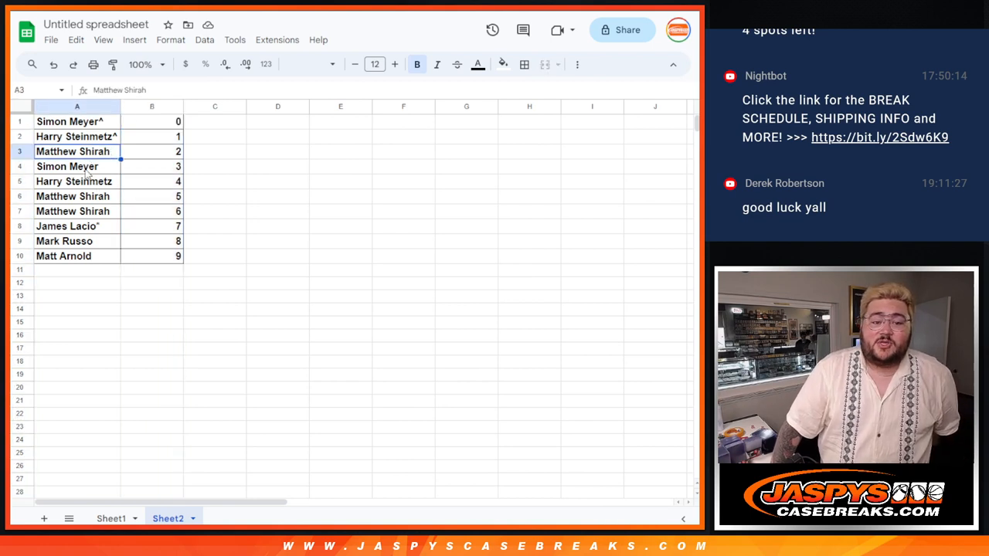
pyautogui.click(67, 166)
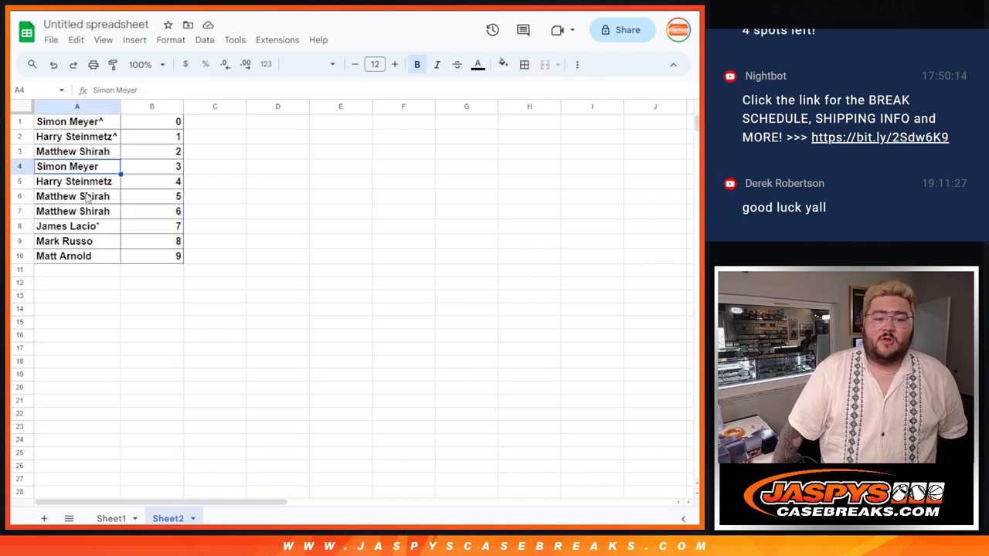
pyautogui.click(76, 225)
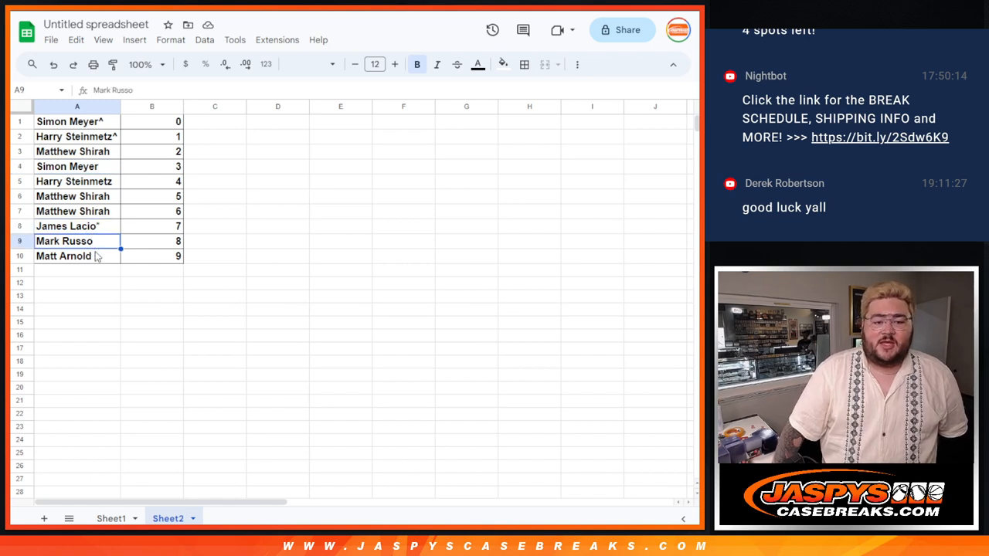
pyautogui.click(63, 256)
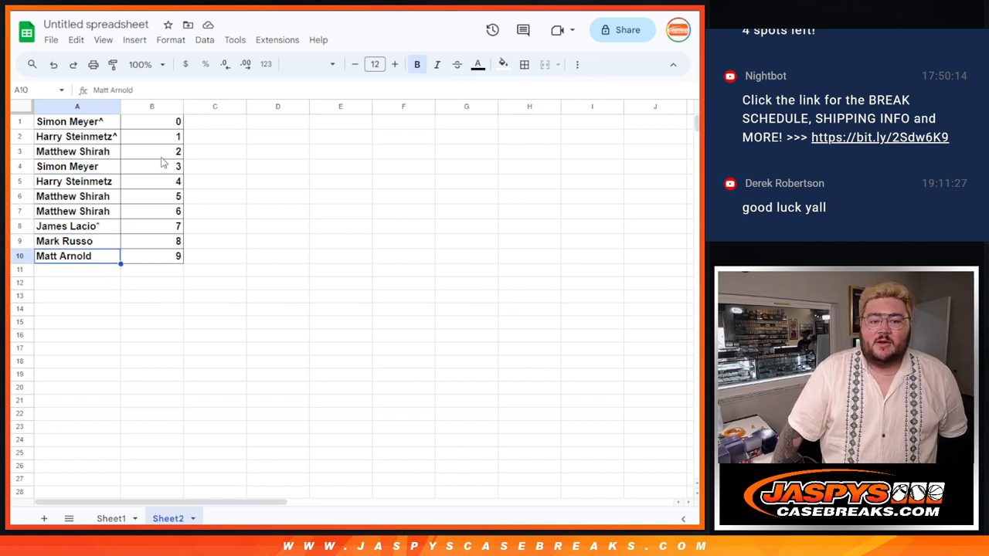